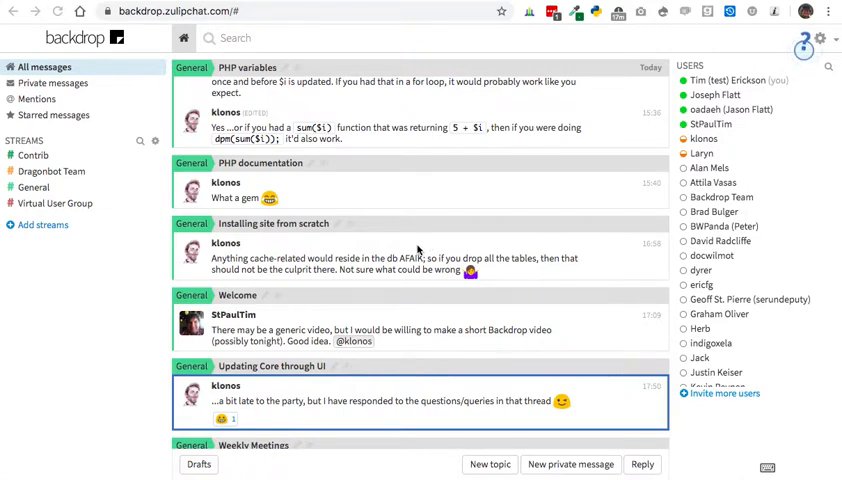
Step: Browse the message feed and review the full list of available streams
scroll("down", 3)
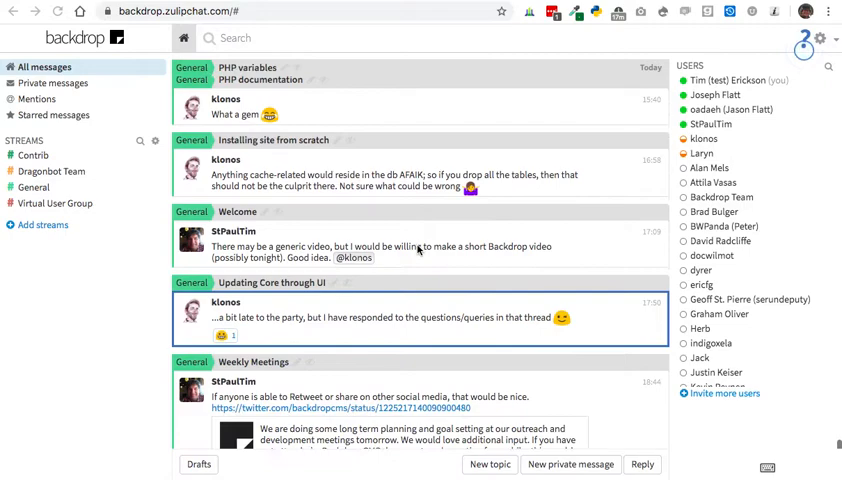
scroll("down", 3)
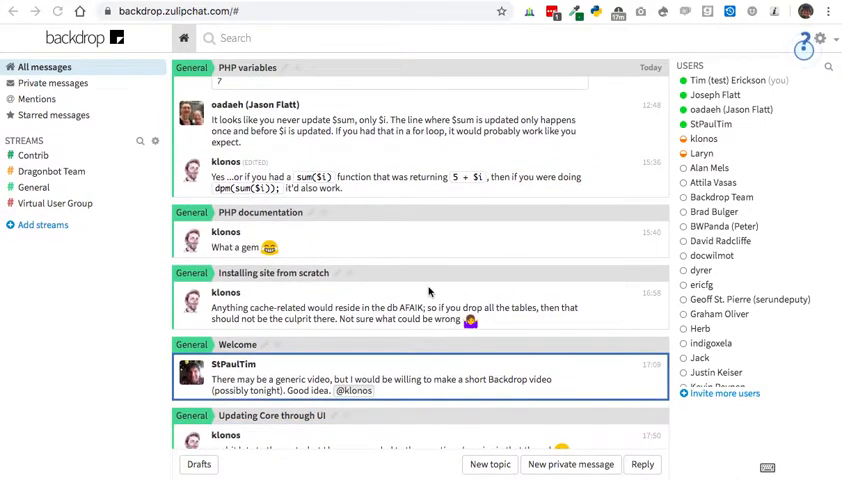
mouse_move(434, 104)
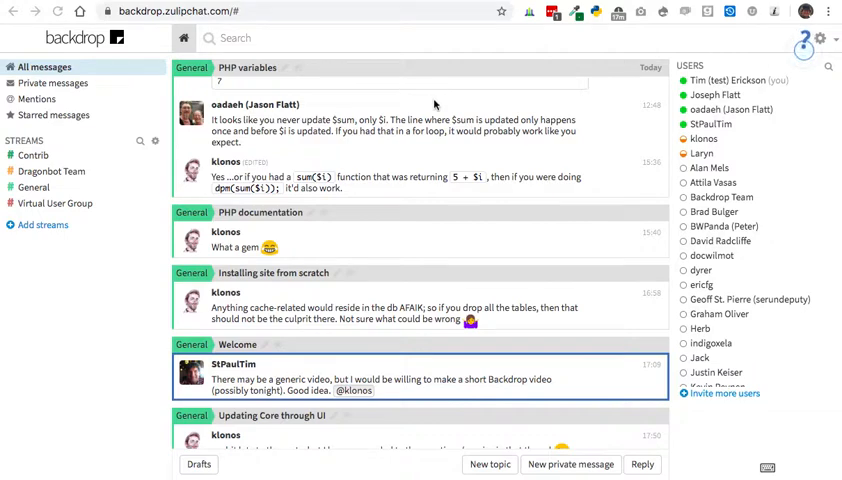
mouse_move(428, 254)
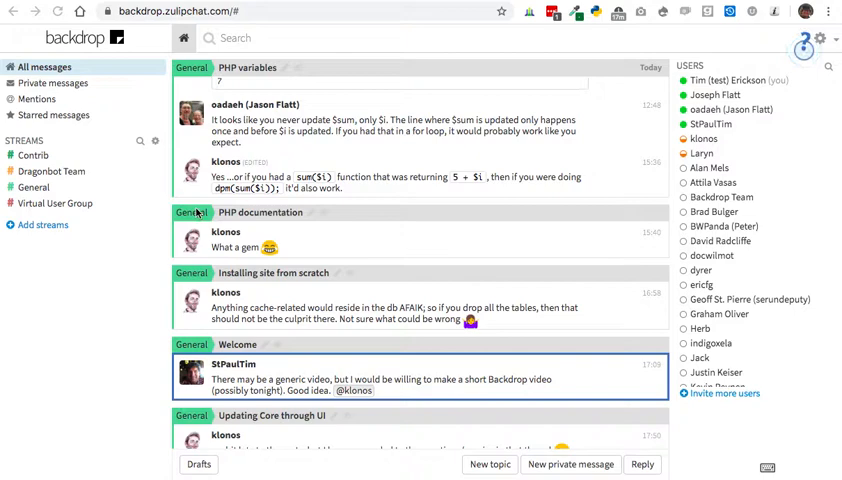
mouse_move(36, 190)
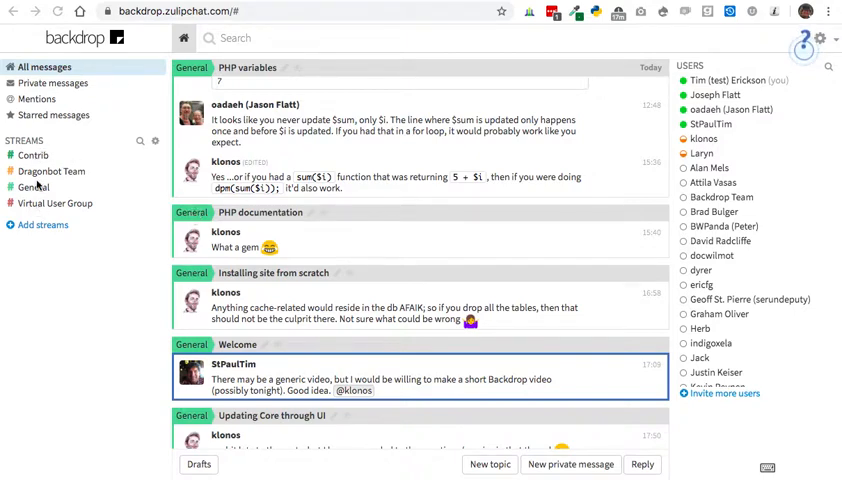
mouse_move(42, 224)
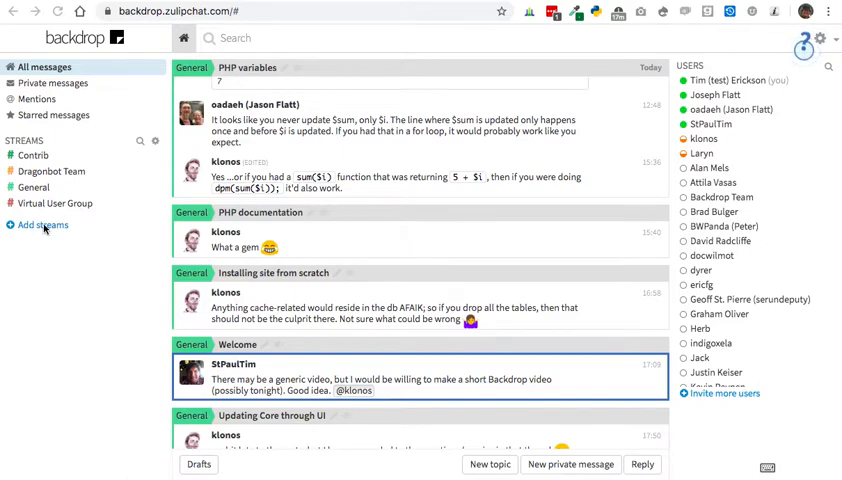
left_click(42, 224)
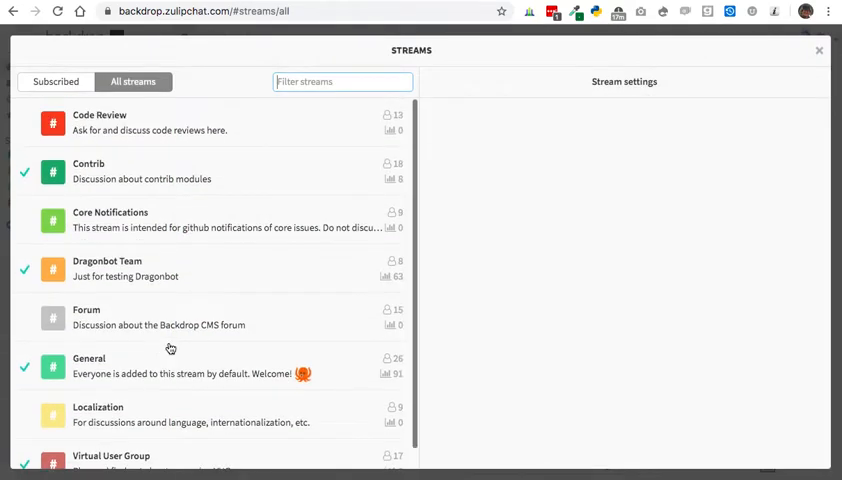
left_click(820, 52)
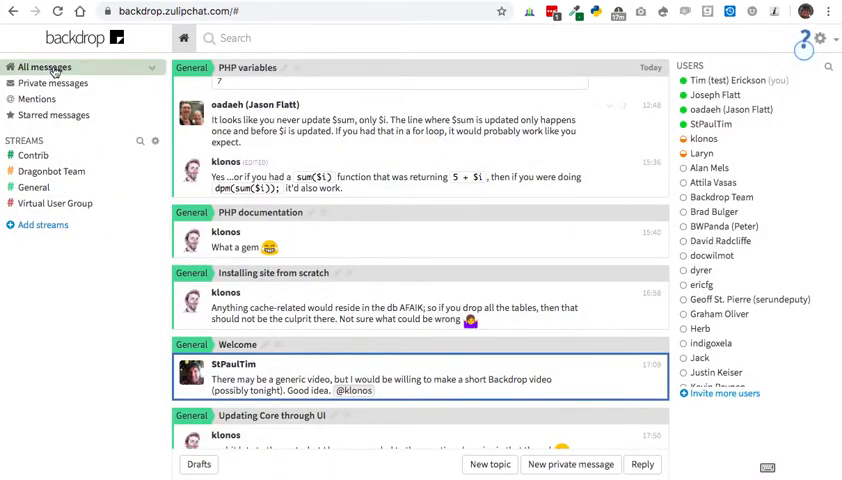
mouse_move(304, 308)
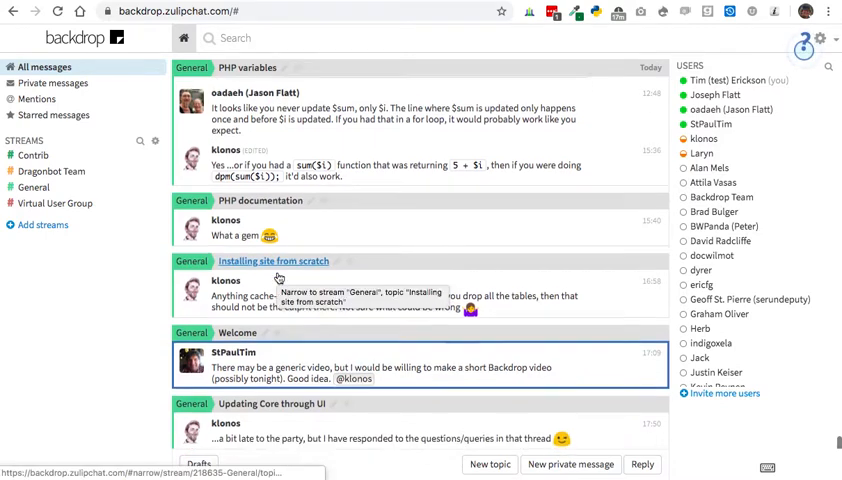
Step: Narrow to the 'Installing site from scratch' topic, then browse the Forum stream's messages
scroll("down", 3)
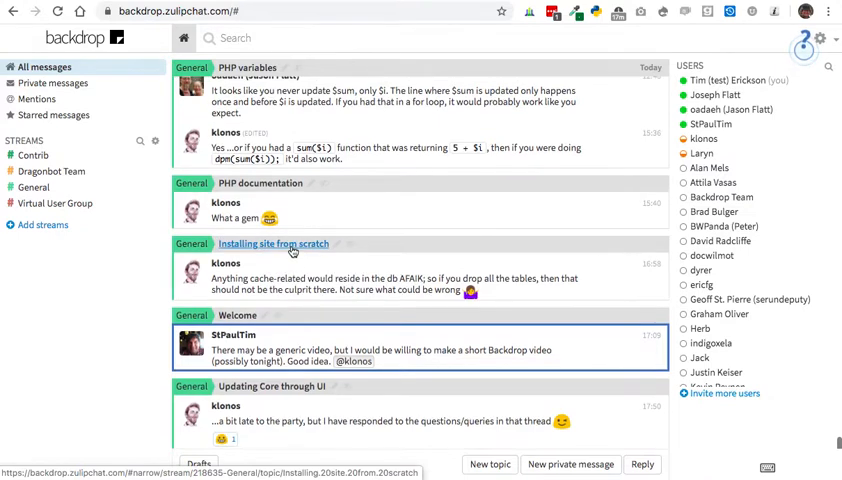
left_click(272, 244)
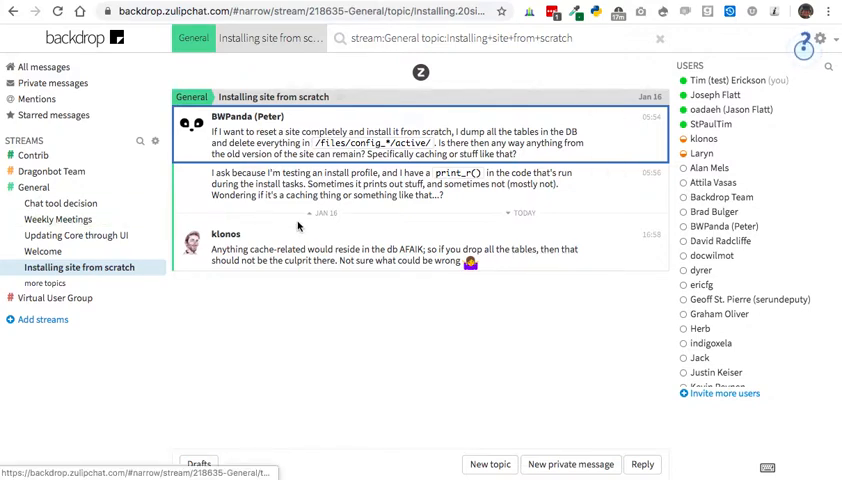
mouse_move(68, 242)
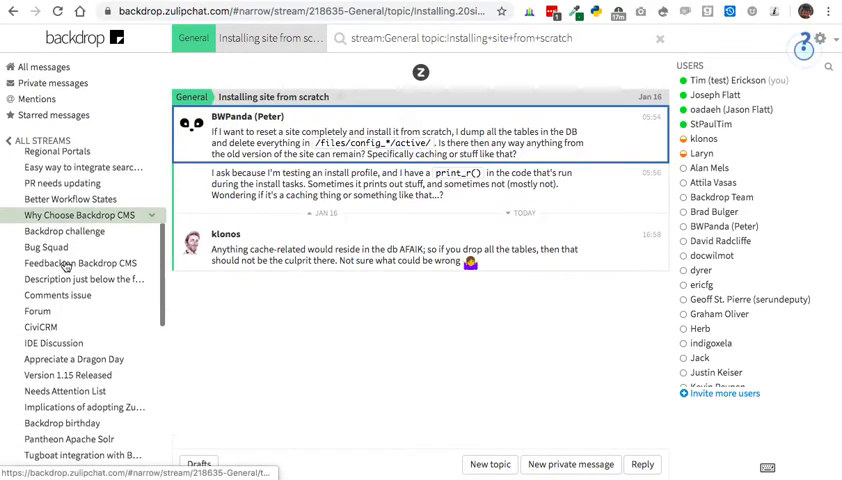
left_click(36, 292)
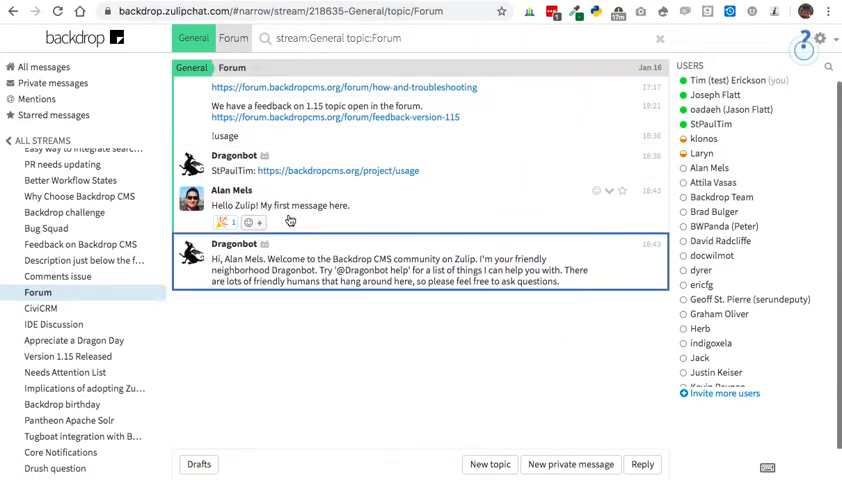
scroll("down", 3)
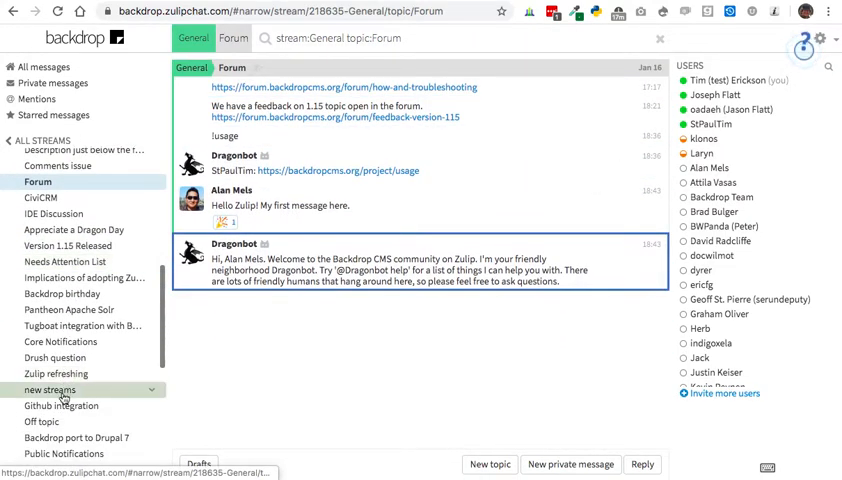
left_click(56, 384)
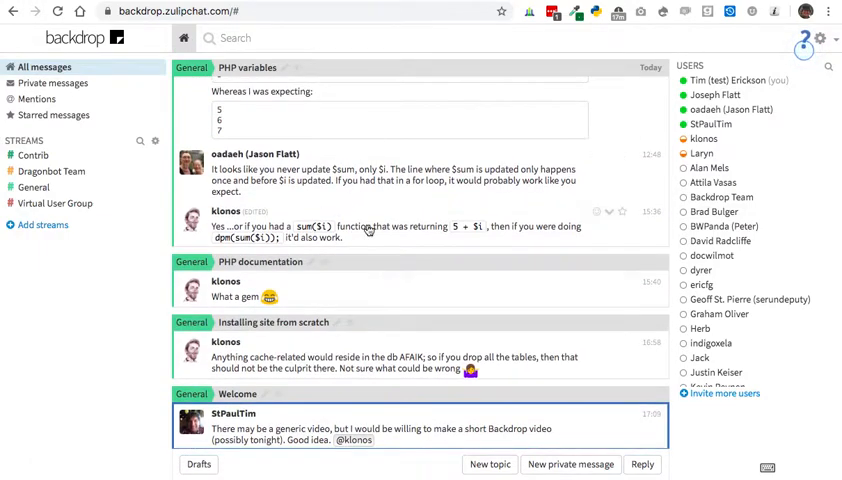
scroll("down", 3)
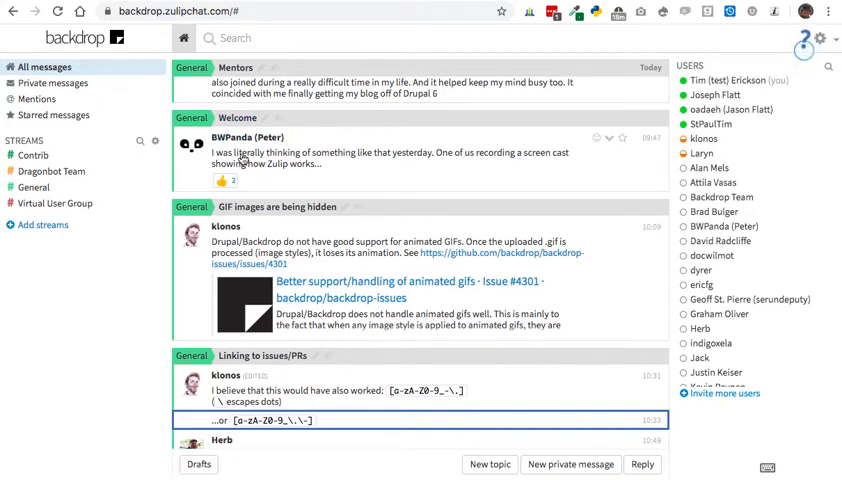
mouse_move(312, 182)
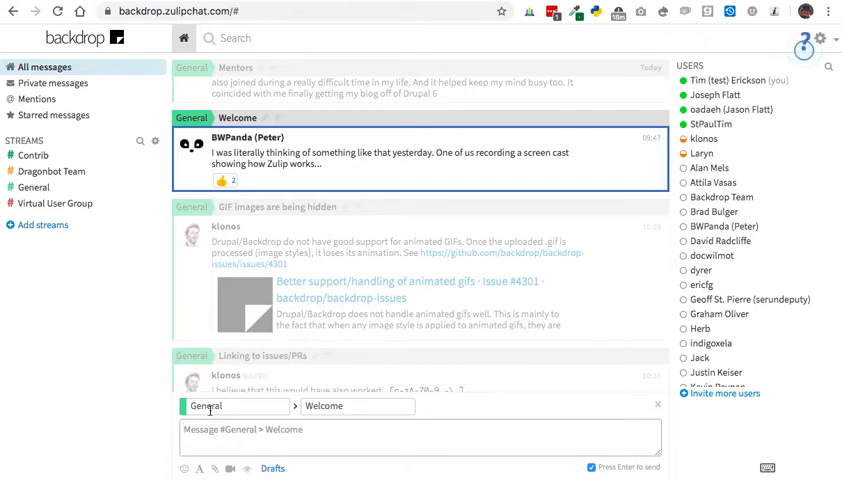
mouse_move(322, 416)
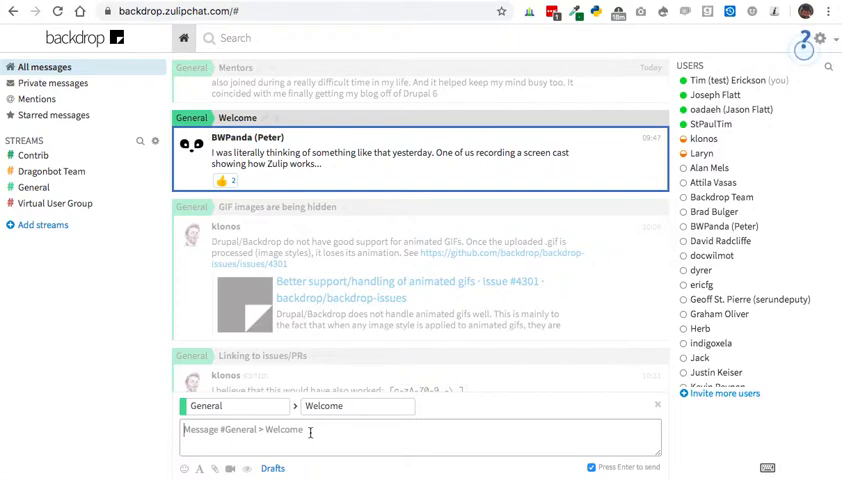
Step: Write the 'Good idea' reply with an @-mention in the Welcome topic's compose box
type("Goo")
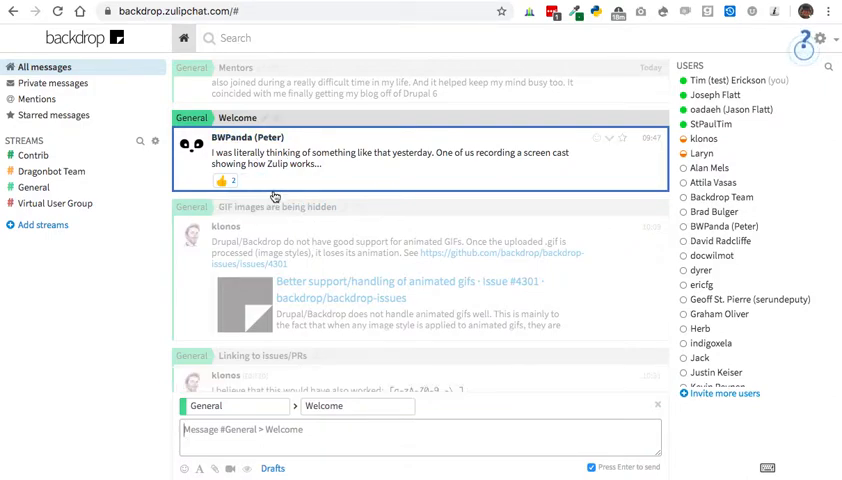
scroll("down", 3)
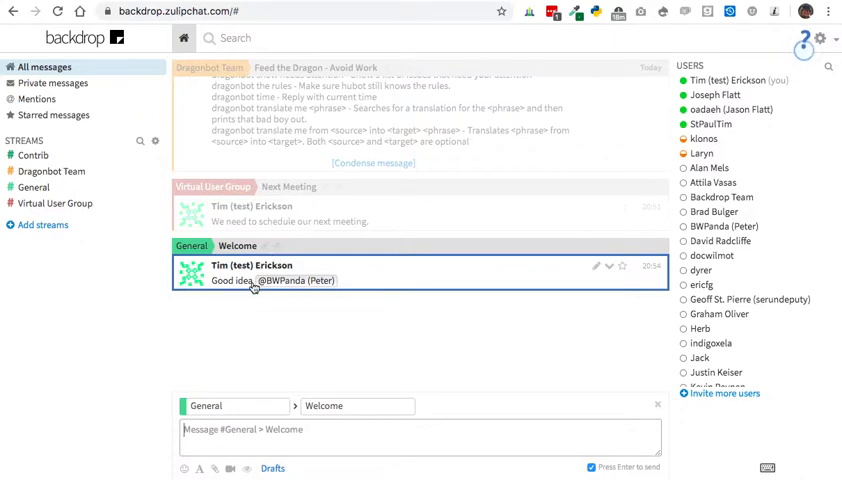
Step: Narrow the view to the General stream's Welcome topic ending with the 'Good idea' reply
left_click(238, 246)
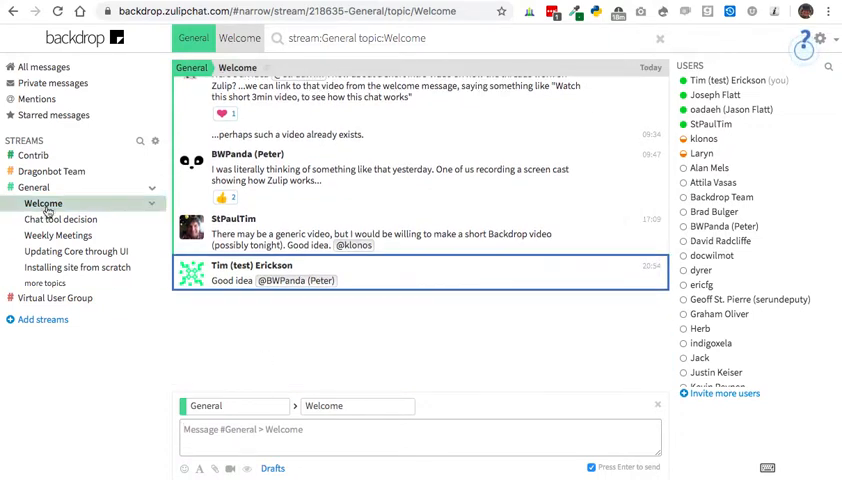
Step: Switch to the Dragonbot Team stream showing the 'Feed the Dragon - Avoid Work' help listing
left_click(52, 170)
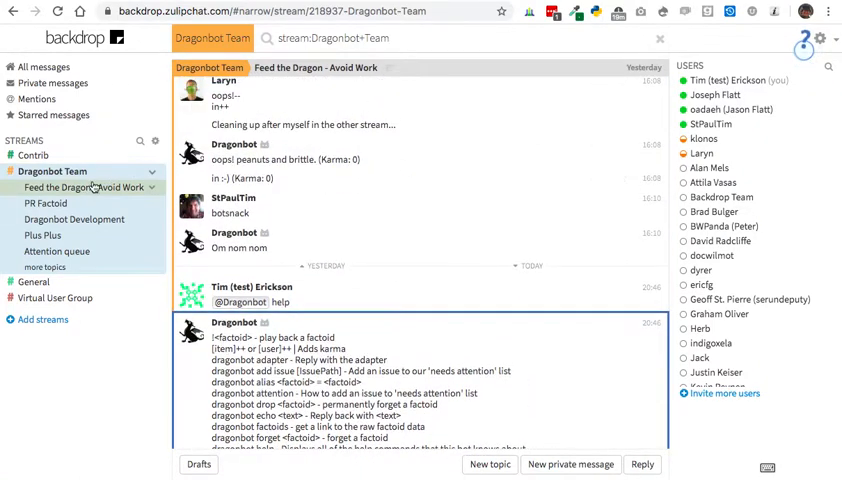
mouse_move(52, 282)
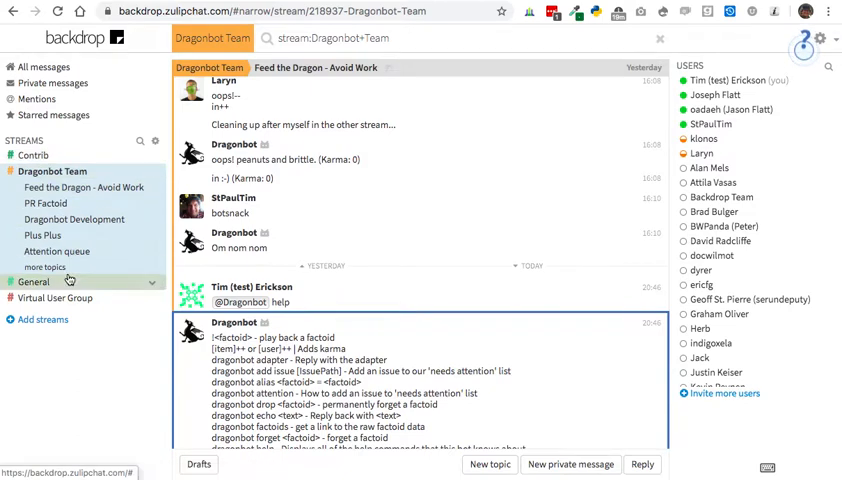